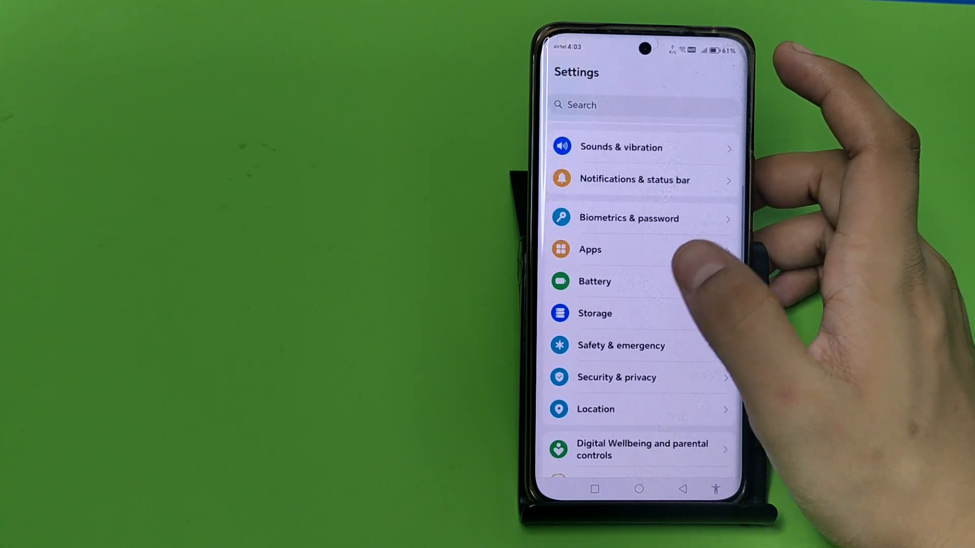
# Step: Under Biometrics & password, change the unlock method to a 4-digit PIN
pyautogui.click(628, 219)
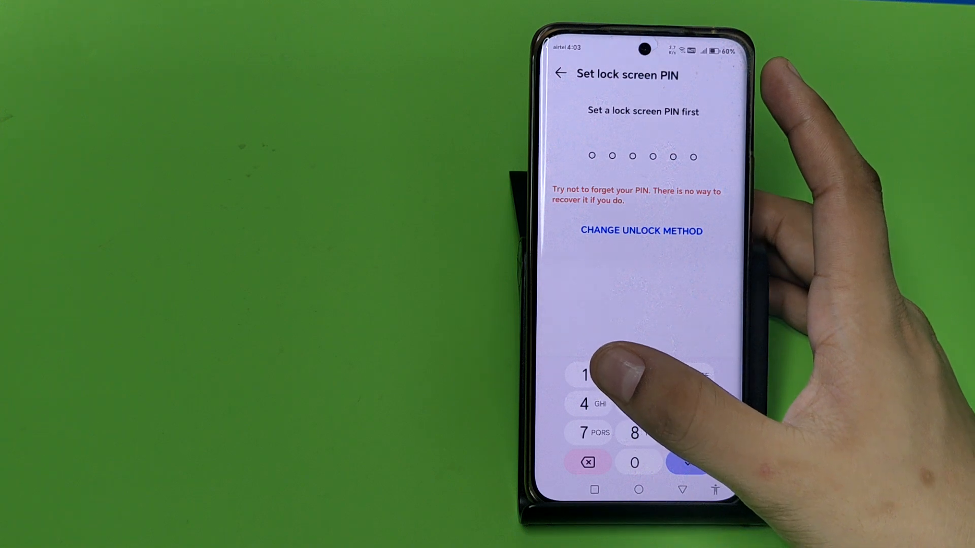
pyautogui.click(640, 230)
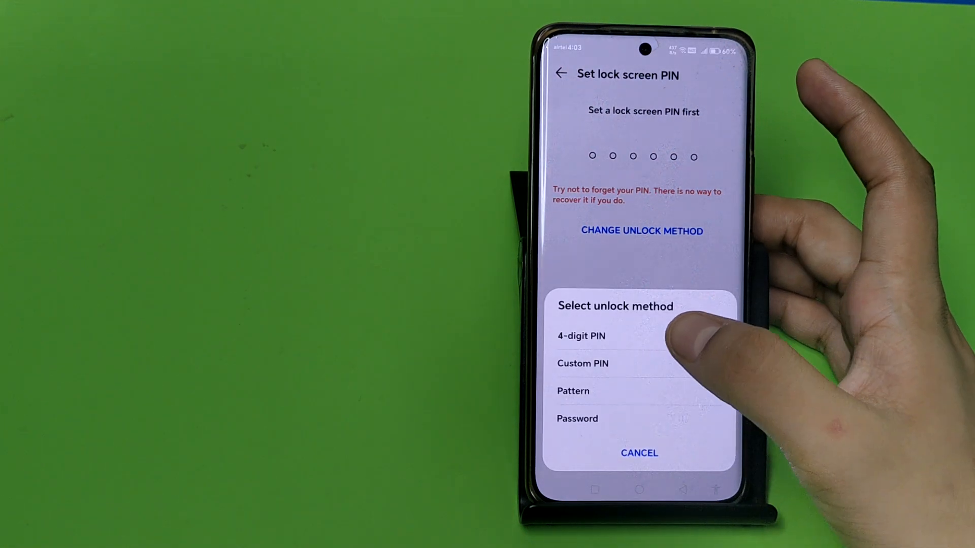
pyautogui.click(572, 390)
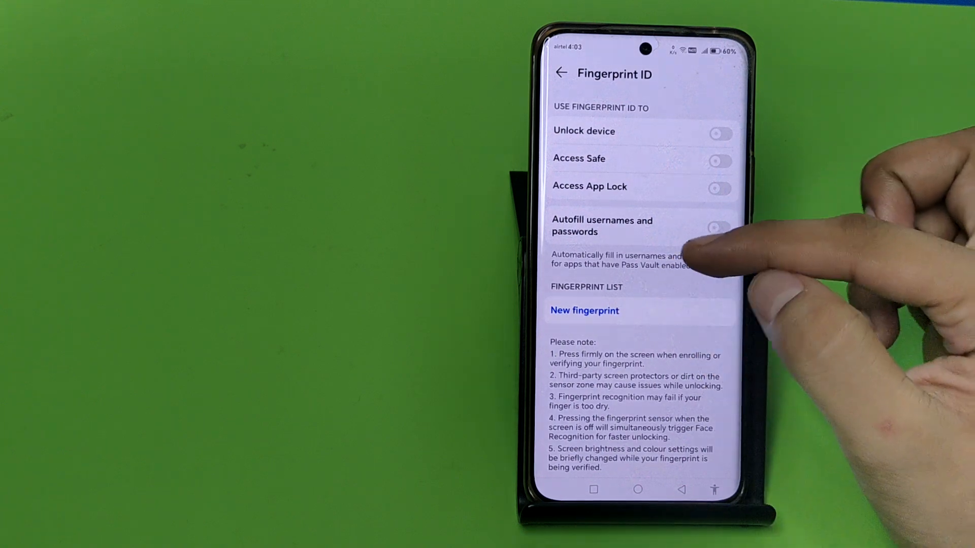
# Step: Begin a new fingerprint enrollment and press the finger repeatedly on the sensor
pyautogui.click(584, 310)
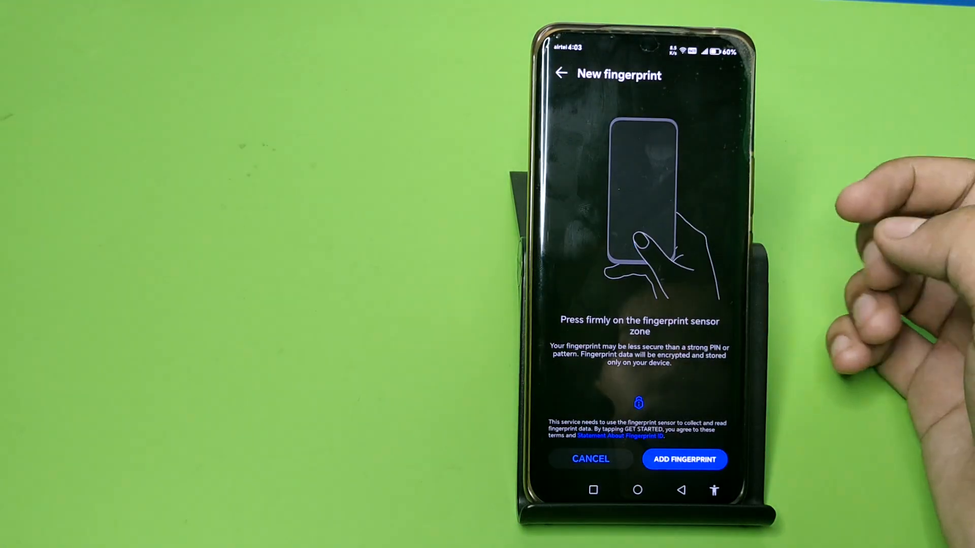
pyautogui.click(683, 459)
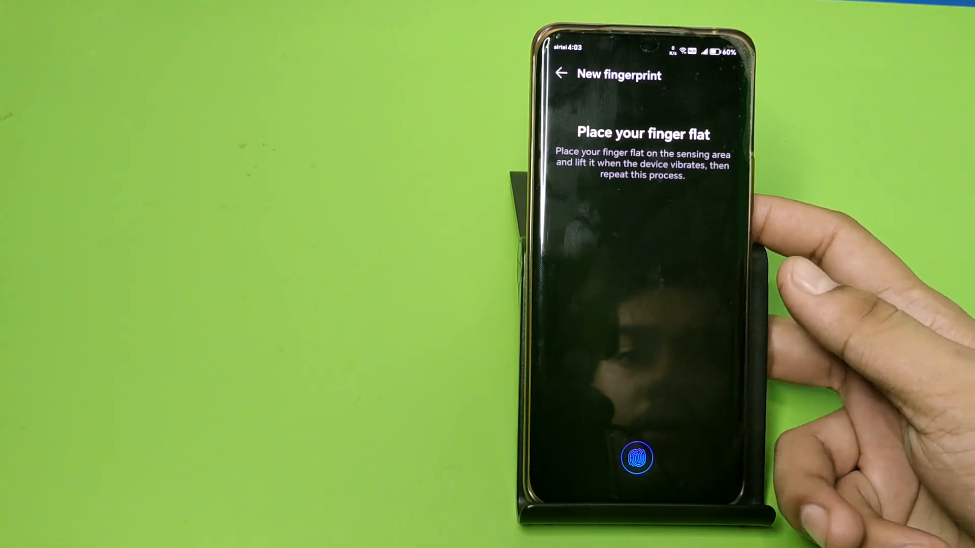
pyautogui.click(635, 458)
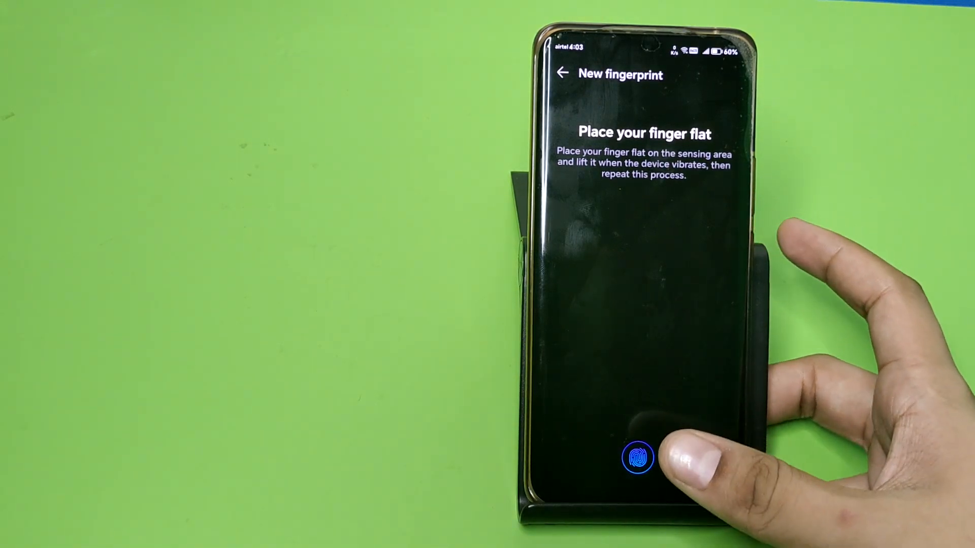
pyautogui.click(636, 457)
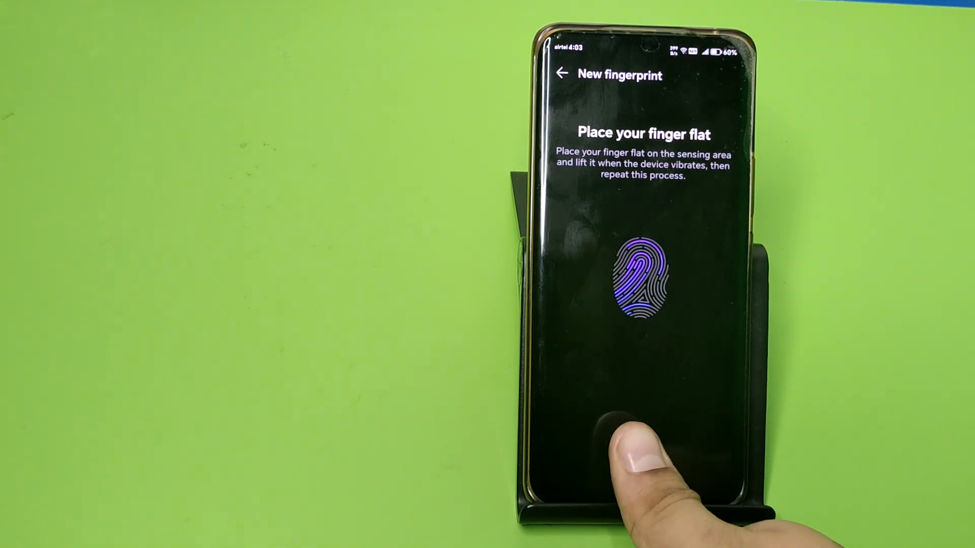
pyautogui.click(637, 454)
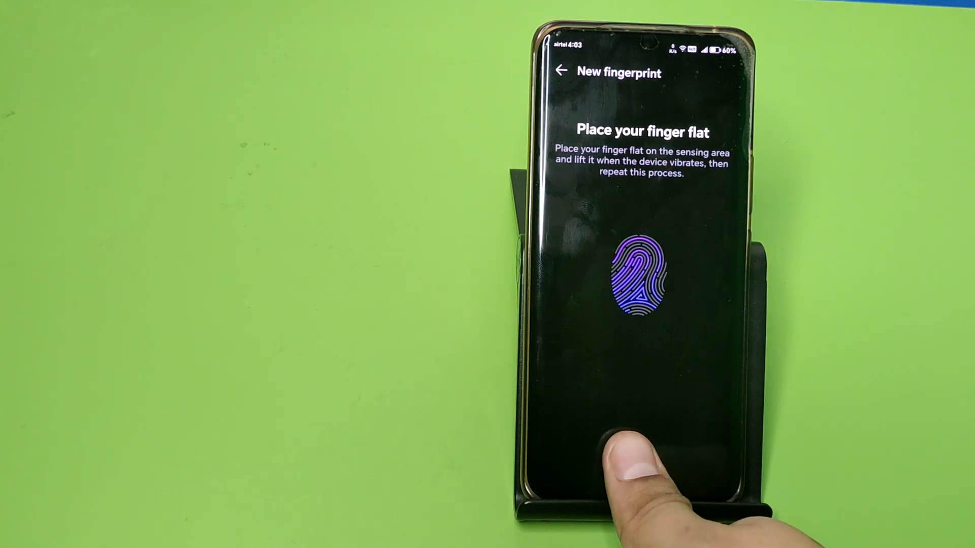
pyautogui.click(634, 460)
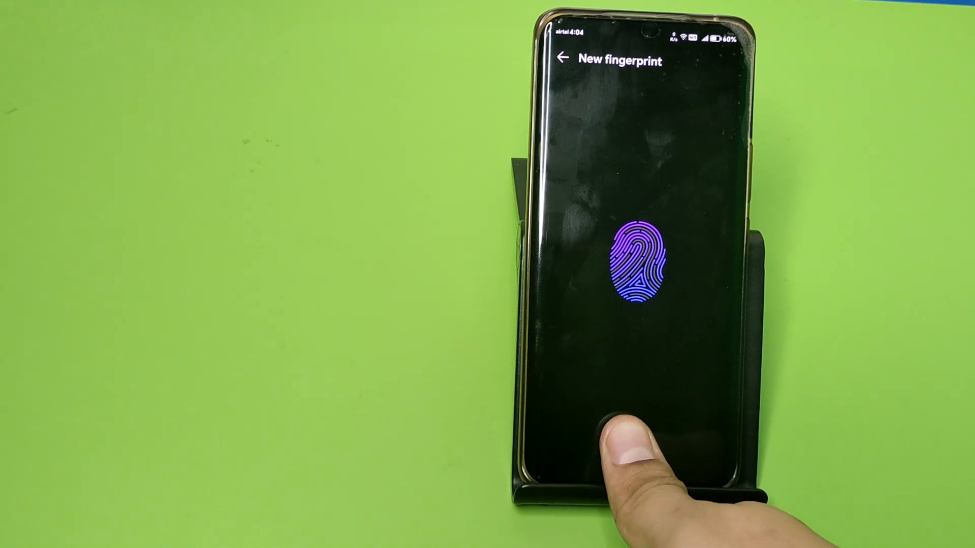
# Step: Finish scanning the fingerprint centre and edges until Fingerprint 1 is listed
pyautogui.click(634, 429)
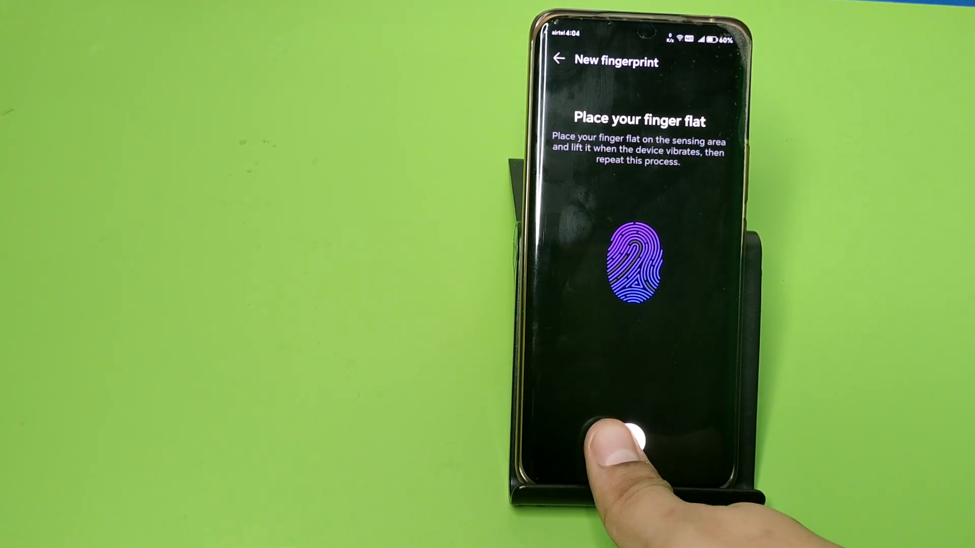
pyautogui.click(637, 435)
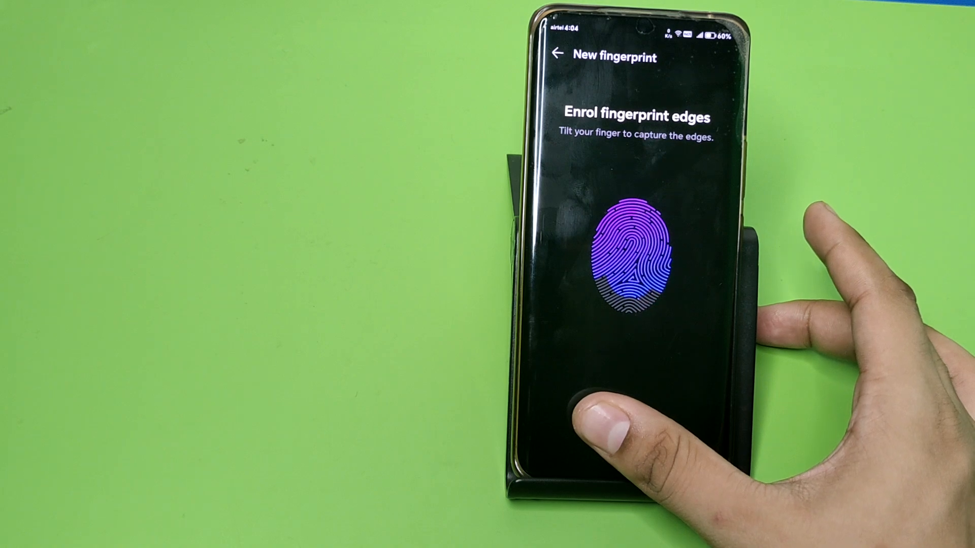
pyautogui.click(628, 251)
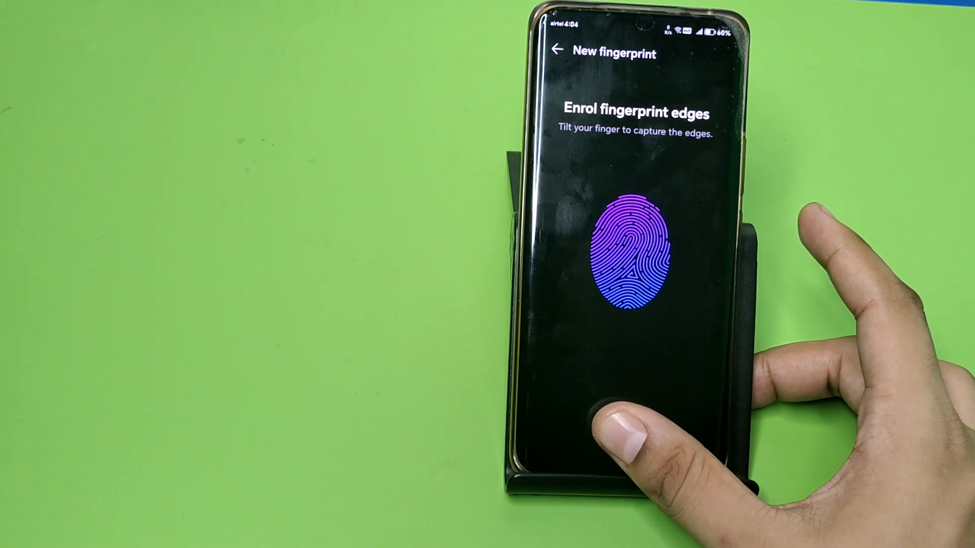
pyautogui.click(632, 255)
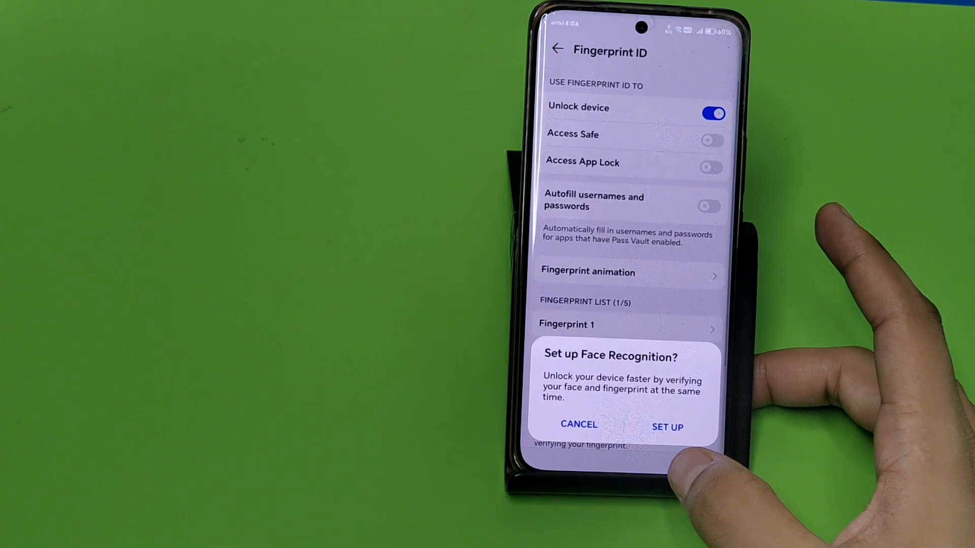
# Step: Cancel the Face Recognition offer and unlock the phone by fingerprint
pyautogui.click(578, 424)
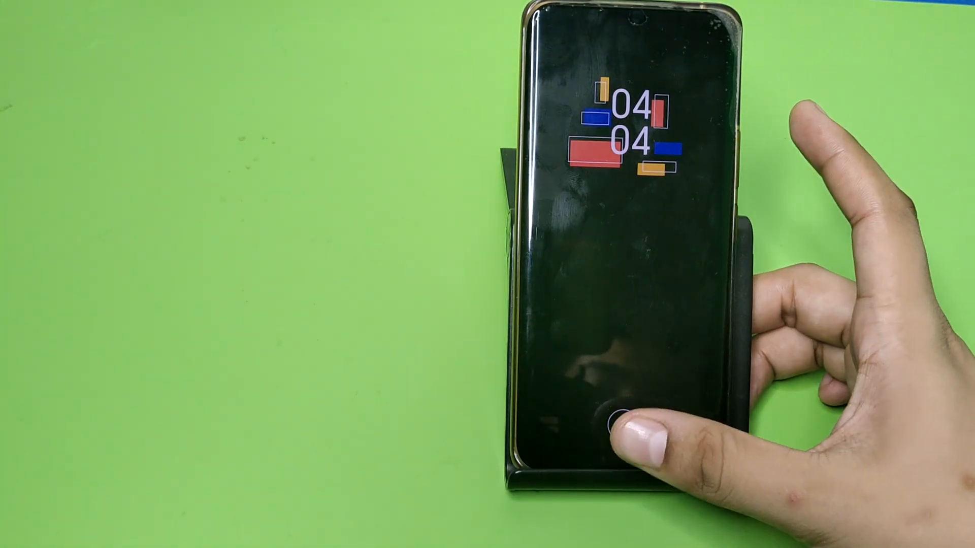
pyautogui.click(615, 416)
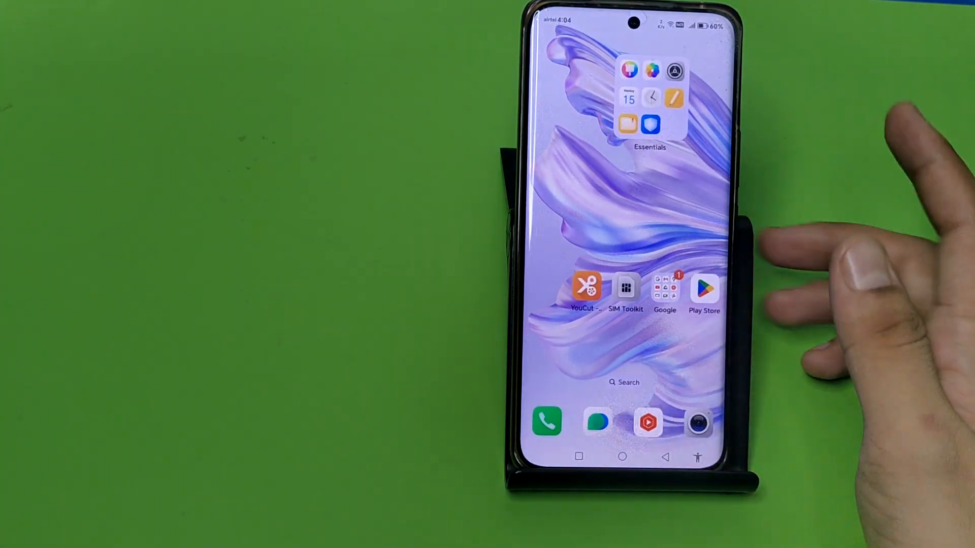